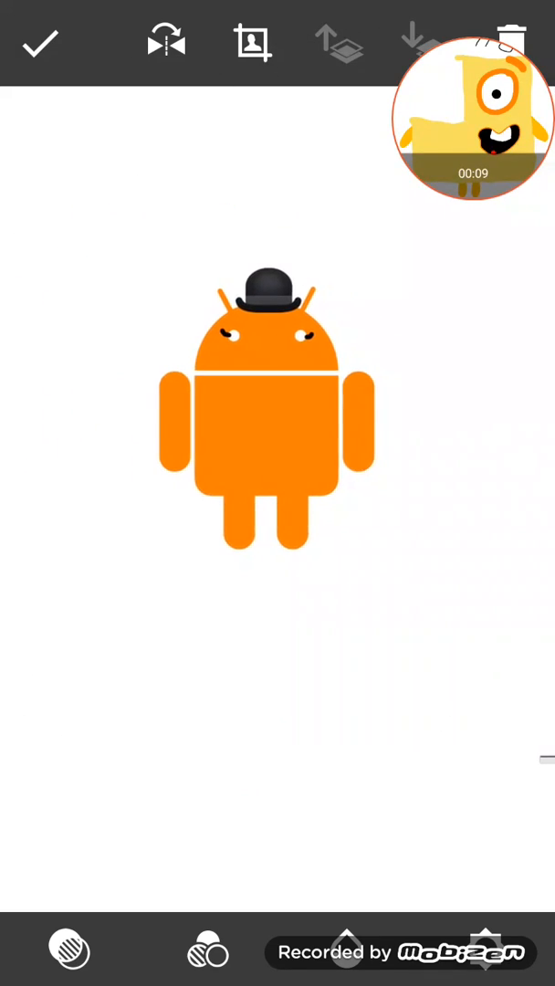
Step: Drag the orange Android bowler-hat sticker downward into position on the white canvas
{"action": "left_click_drag", "start_coordinate": [274, 411], "coordinate": [274, 794]}
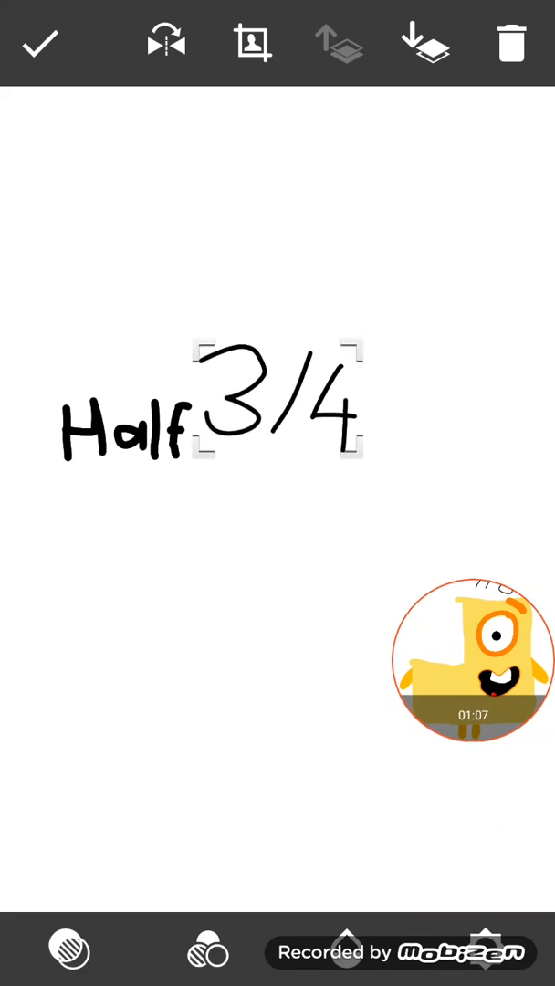
Step: Move the 3/4 sticker to the right and settle the Half sticker directly beneath it
{"action": "left_click_drag", "start_coordinate": [282, 405], "coordinate": [375, 429]}
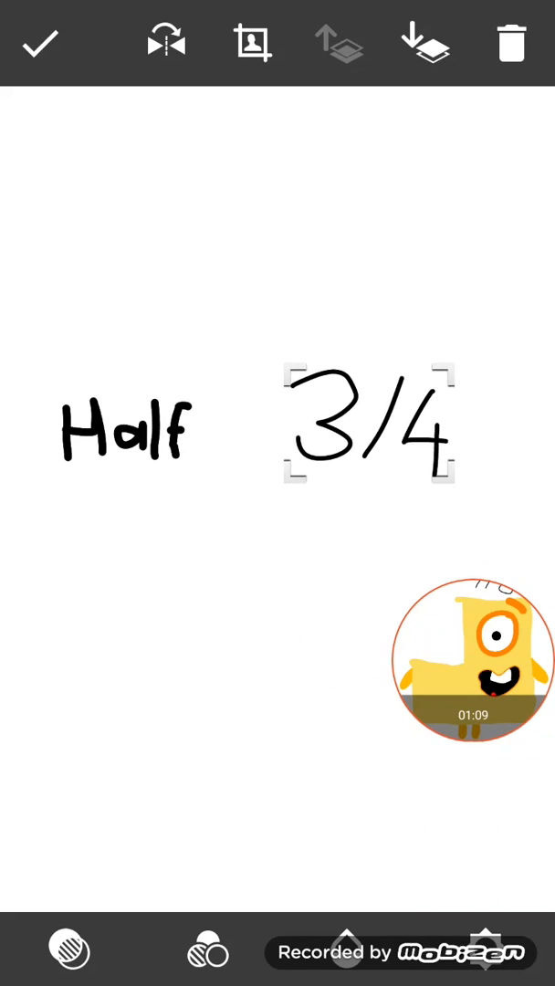
{"action": "left_click_drag", "start_coordinate": [128, 424], "coordinate": [357, 512]}
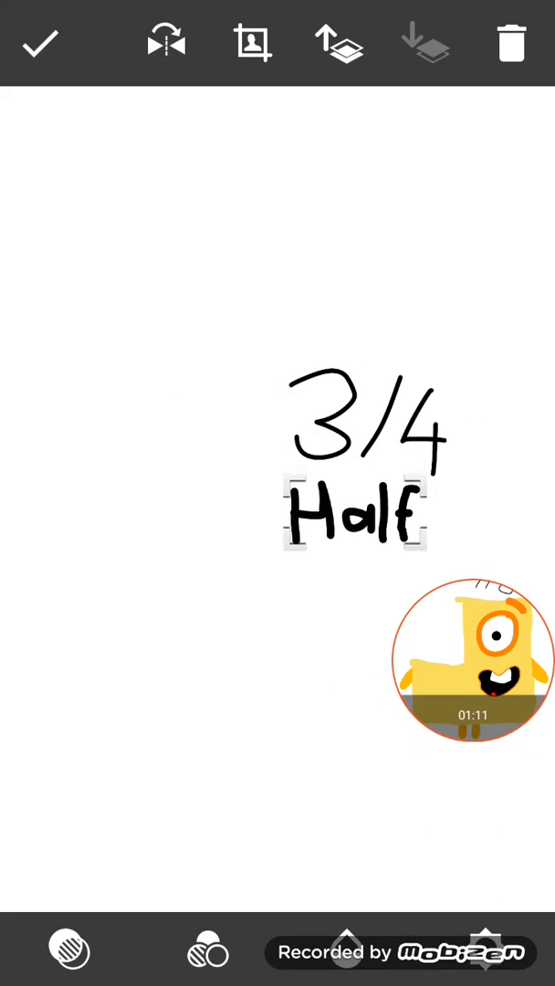
{"action": "left_click_drag", "start_coordinate": [354, 513], "coordinate": [236, 425]}
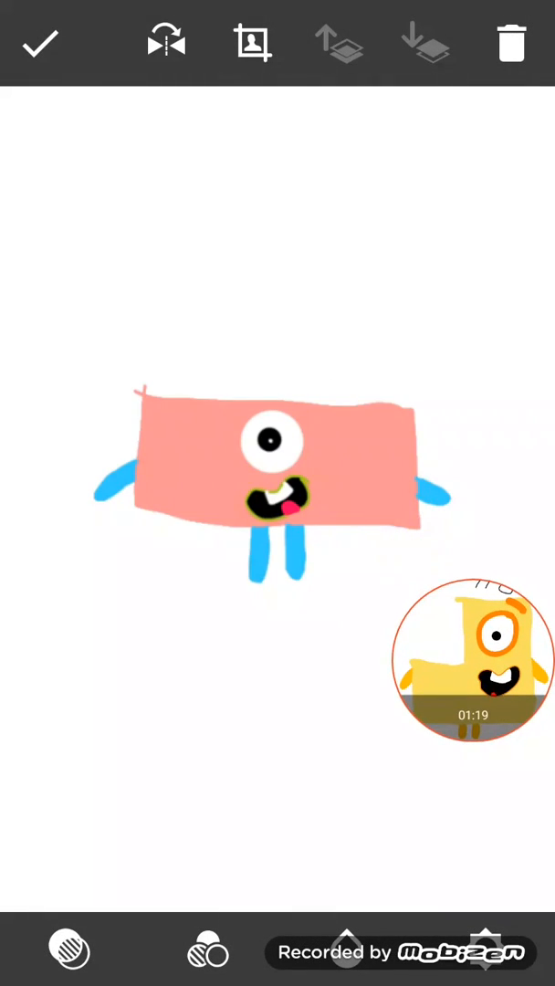
Step: Bring up the layer's action menu with Bearbeiten, Duplizieren, Löschen and Mischmodus
{"action": "left_click_drag", "start_coordinate": [274, 475], "coordinate": [168, 475]}
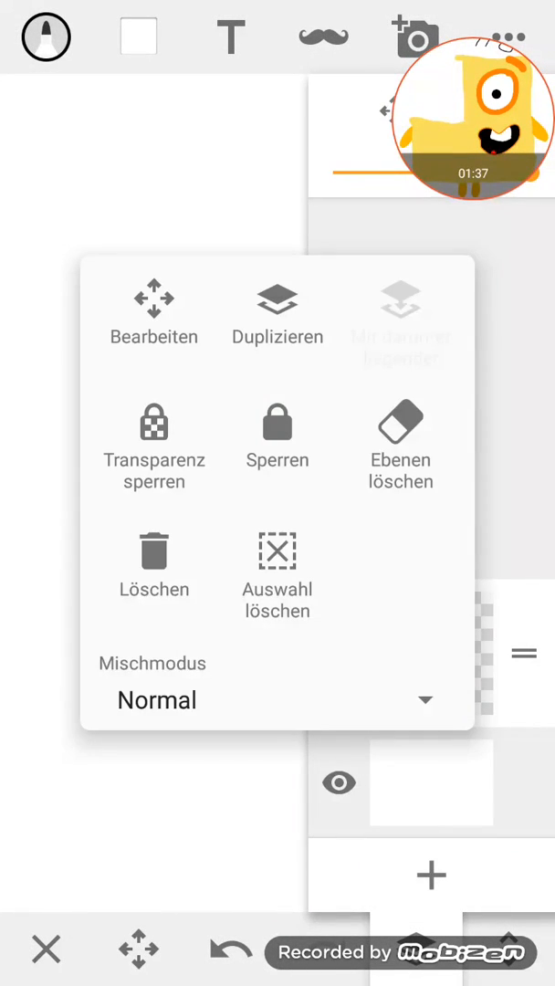
{"action": "left_click", "coordinate": [278, 307]}
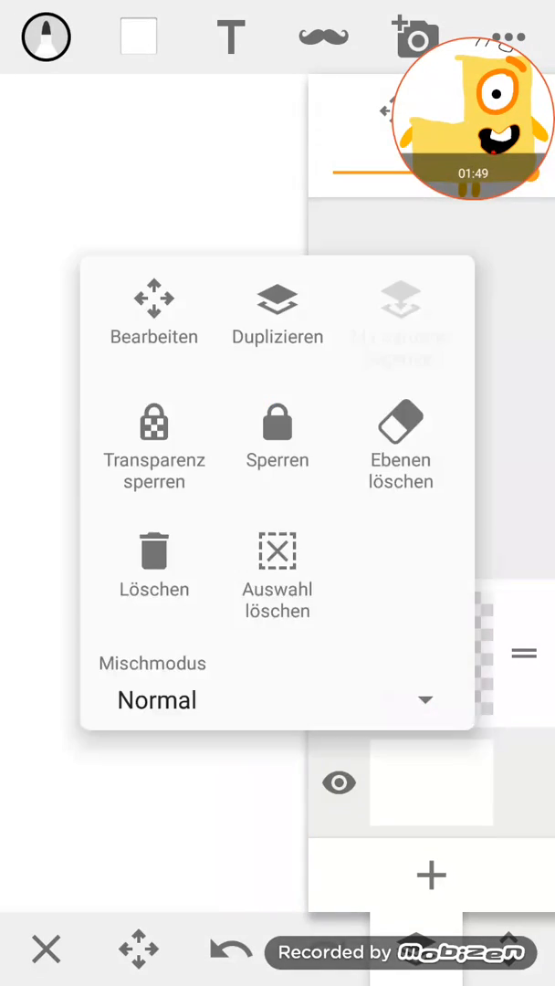
{"action": "left_click", "coordinate": [153, 300]}
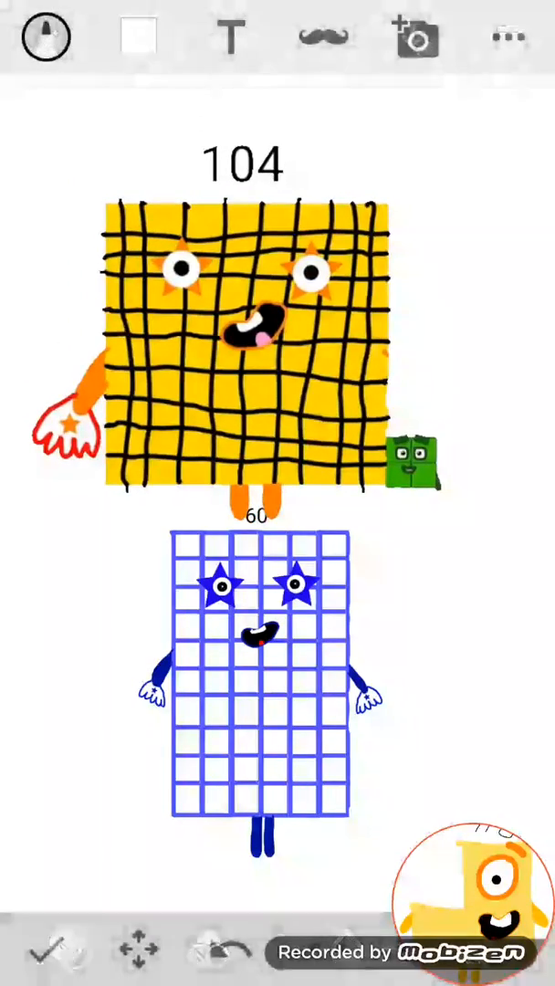
Step: Fill the background layer light blue behind the 104 and 60 characters
{"action": "left_click", "coordinate": [135, 35]}
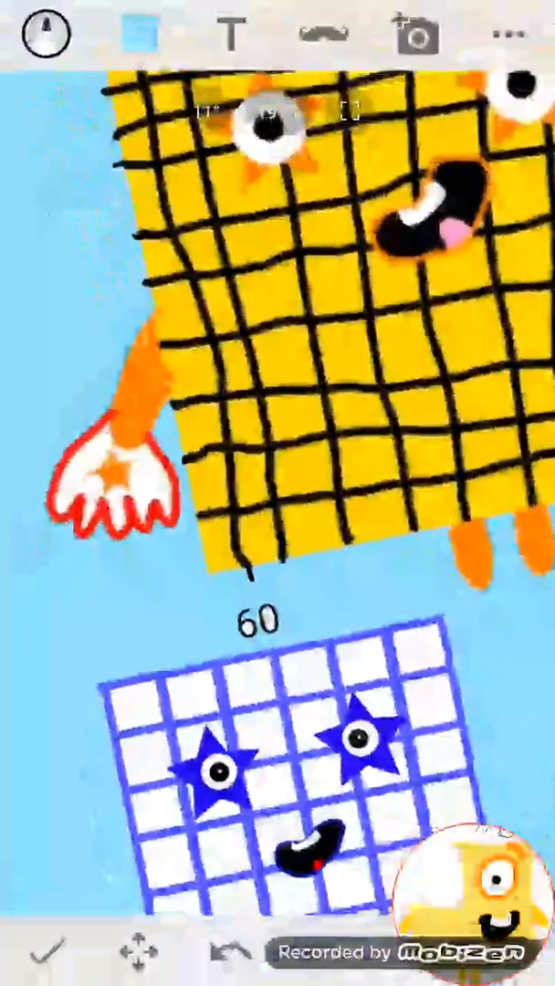
Step: Stand a tall, narrow grid column on top of the 104 character
{"action": "left_click", "coordinate": [136, 33]}
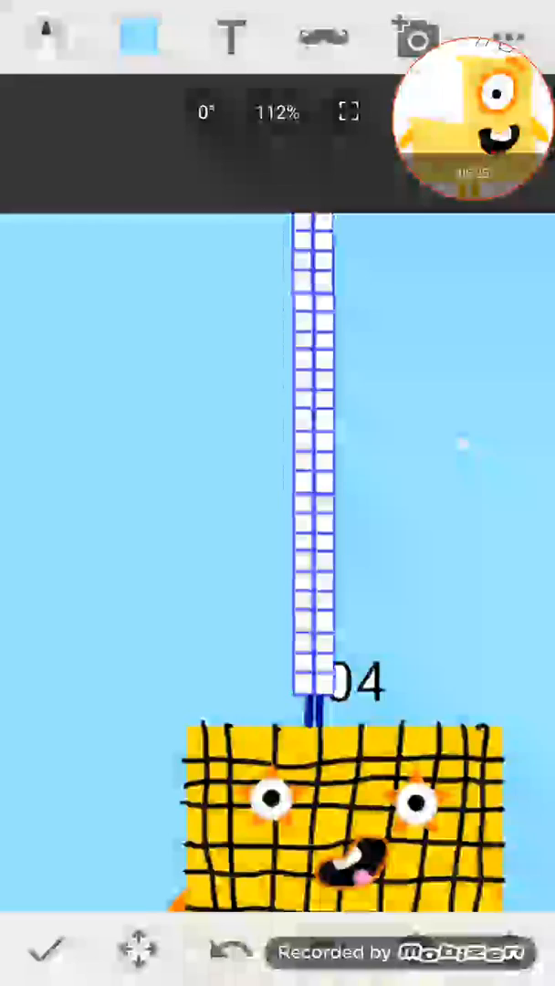
Step: Paint a thick white stroke on the blue canvas and show the brush colour and thickness settings
{"action": "left_click", "coordinate": [511, 37]}
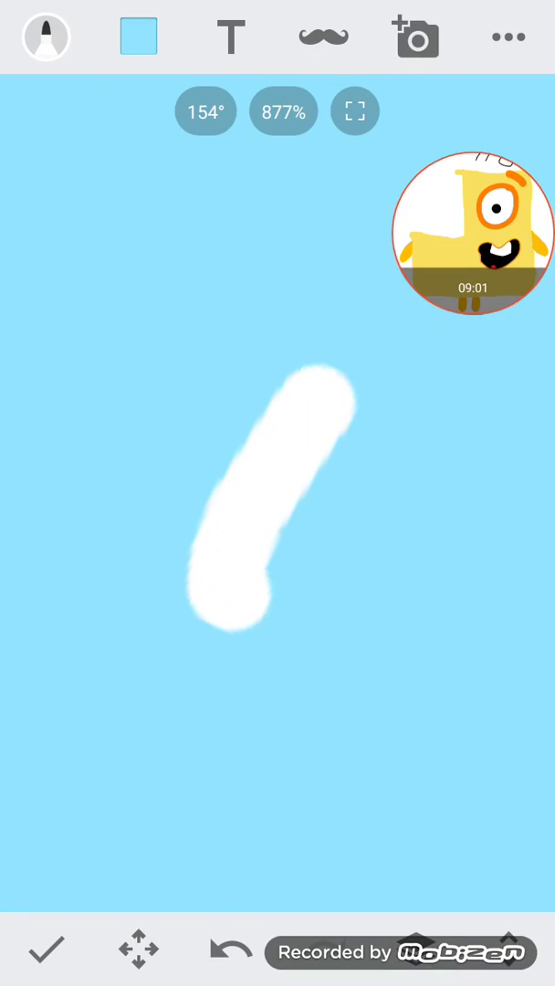
{"action": "left_click", "coordinate": [137, 33]}
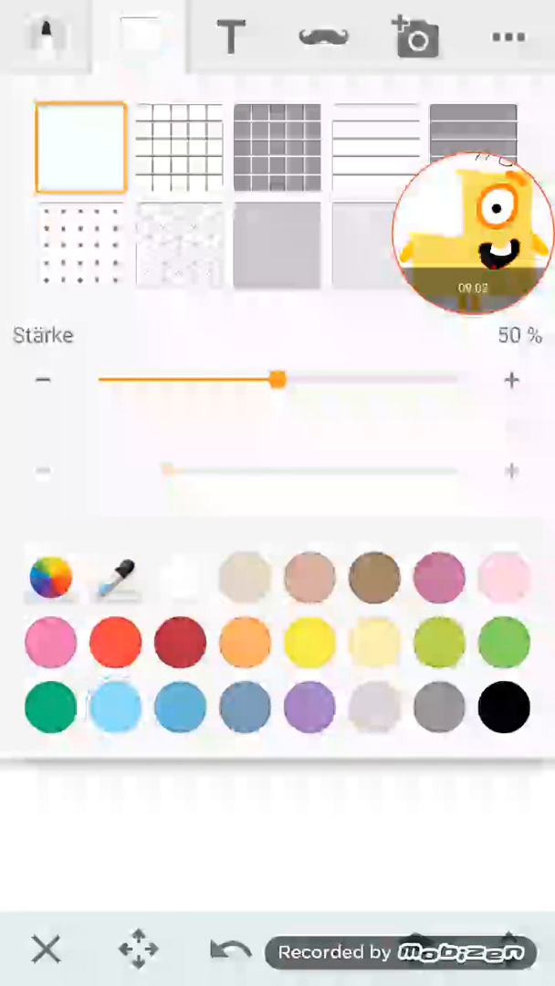